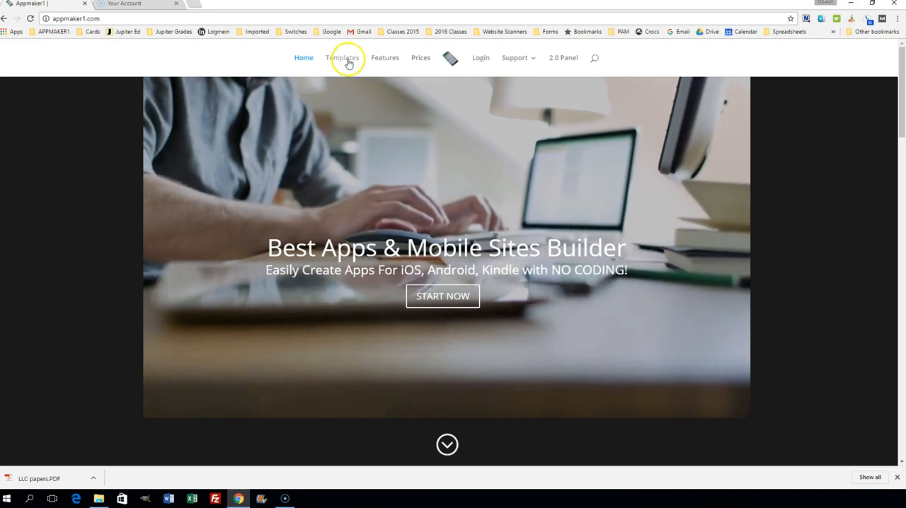
Open the Templates gallery and browse starter app templates such as HealthApp and Golf3
{"action": "left_click", "coordinate": [342, 57]}
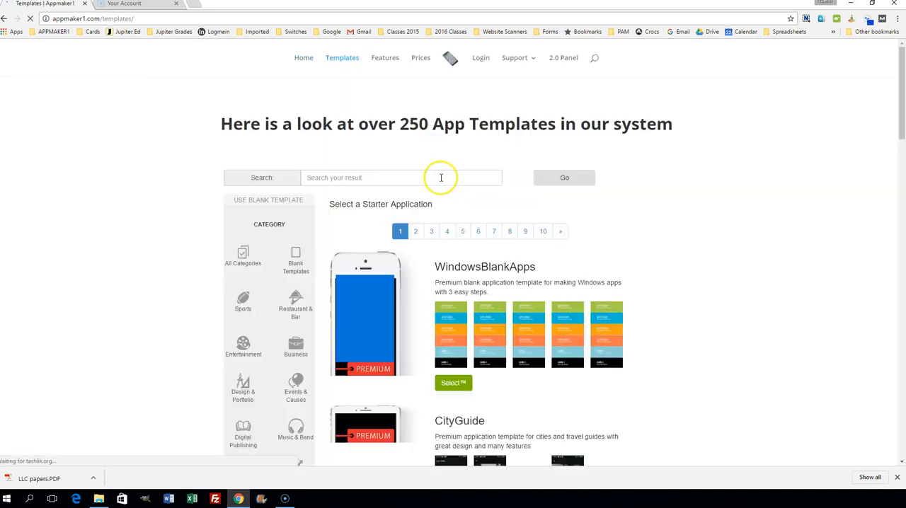
{"action": "mouse_move", "coordinate": [681, 238]}
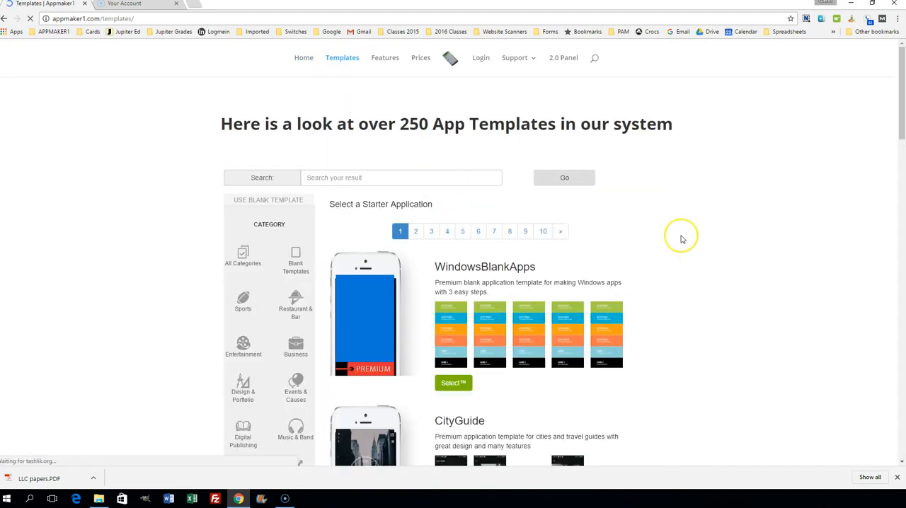
{"action": "mouse_move", "coordinate": [676, 247]}
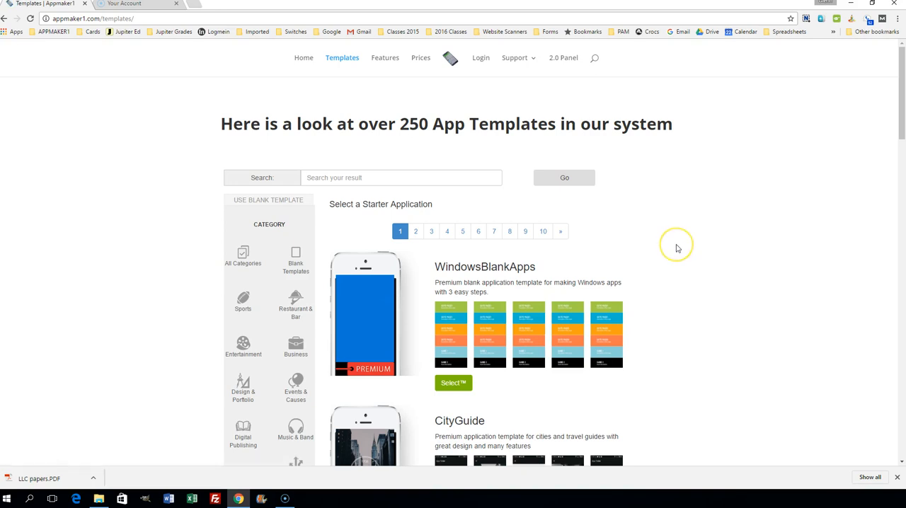
{"action": "scroll", "scroll_direction": "down", "scroll_amount": 3}
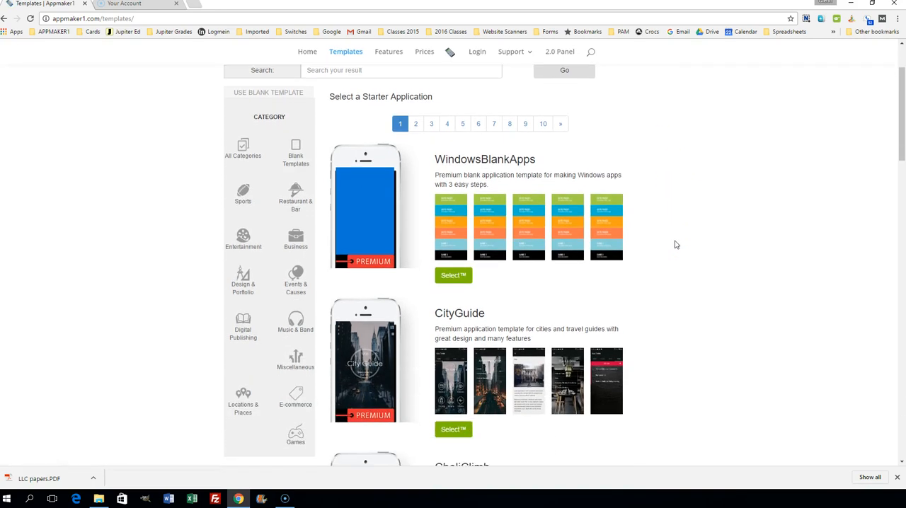
{"action": "scroll", "scroll_direction": "down", "scroll_amount": 3}
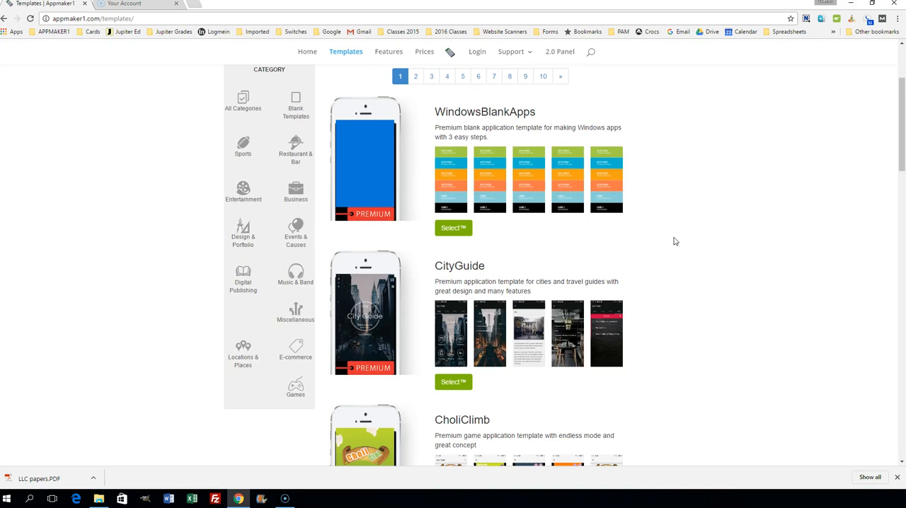
{"action": "scroll", "scroll_direction": "down", "scroll_amount": 3}
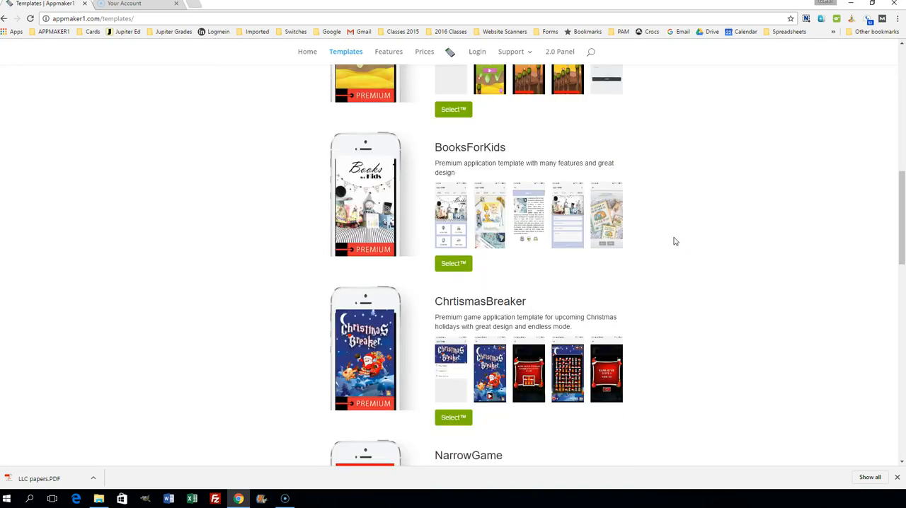
{"action": "scroll", "scroll_direction": "down", "scroll_amount": 3}
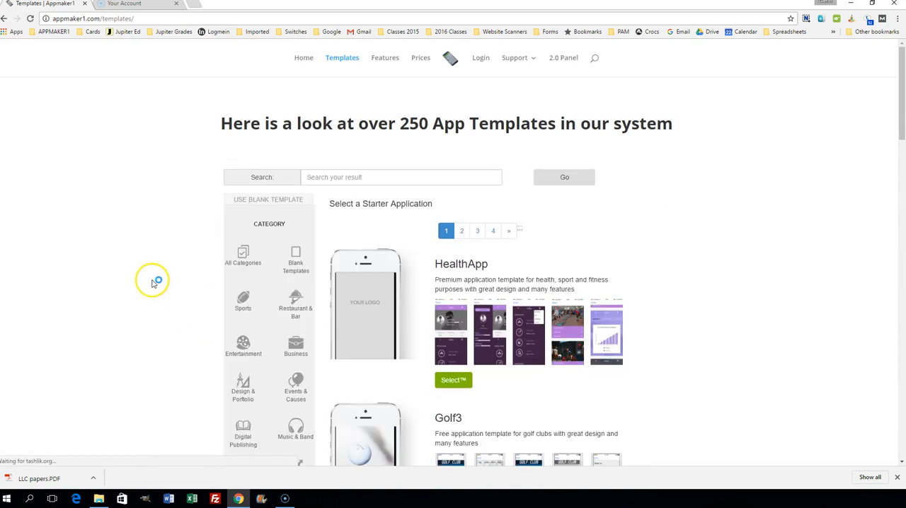
Scroll to the pagination and switch to template page 2, starting with TennisClub and YogaApp
{"action": "scroll", "scroll_direction": "down", "scroll_amount": 3}
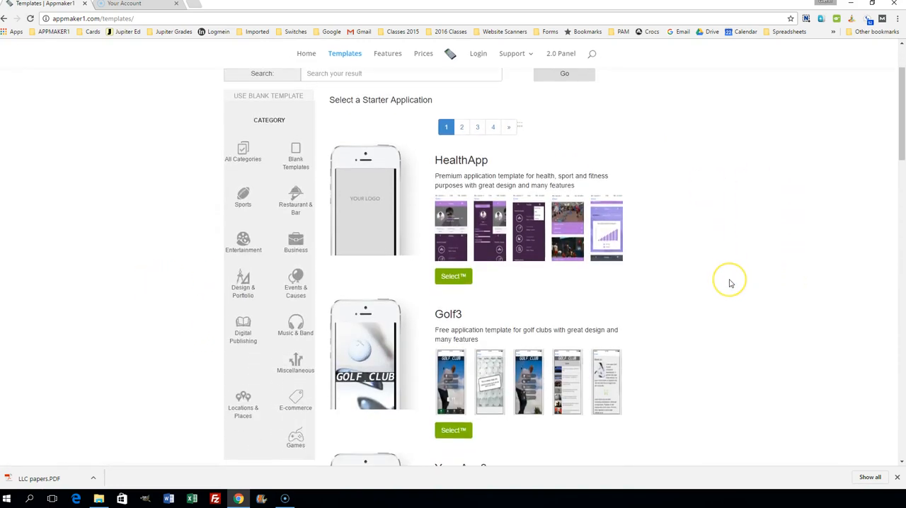
{"action": "scroll", "scroll_direction": "down", "scroll_amount": 3}
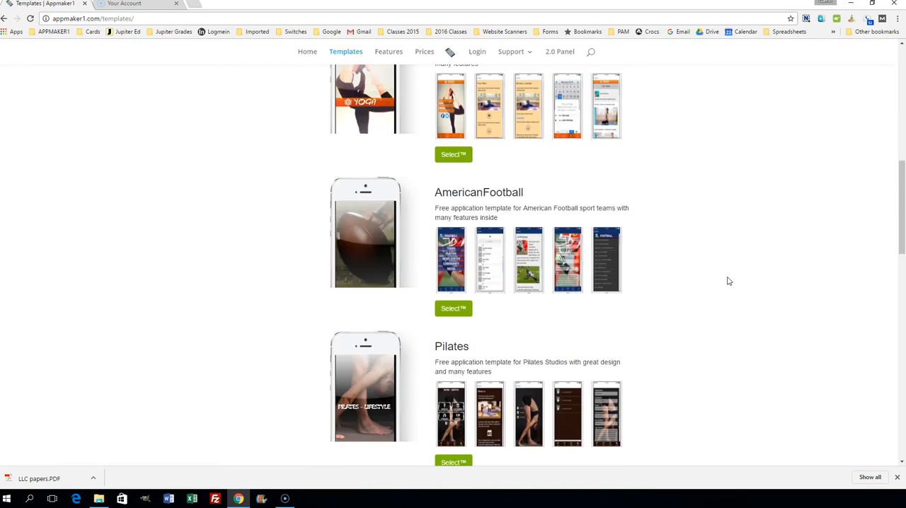
{"action": "scroll", "scroll_direction": "down", "scroll_amount": 3}
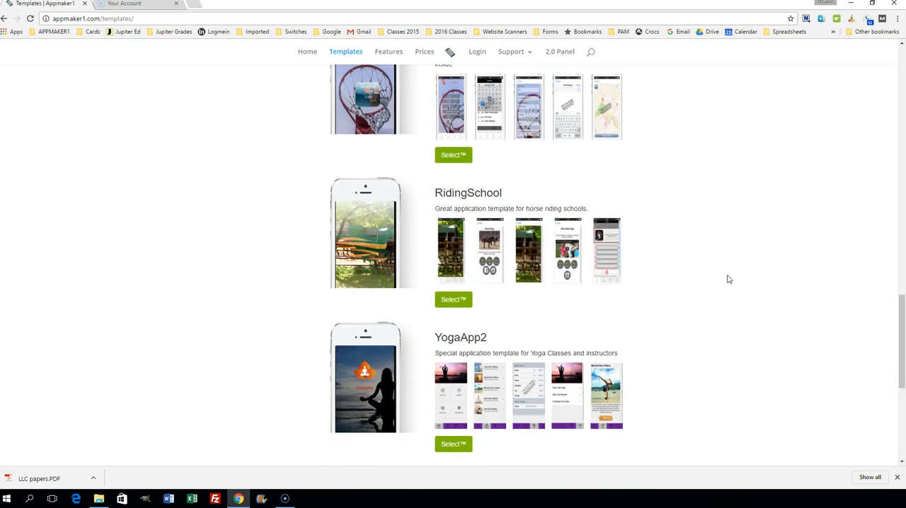
{"action": "left_click", "coordinate": [448, 311]}
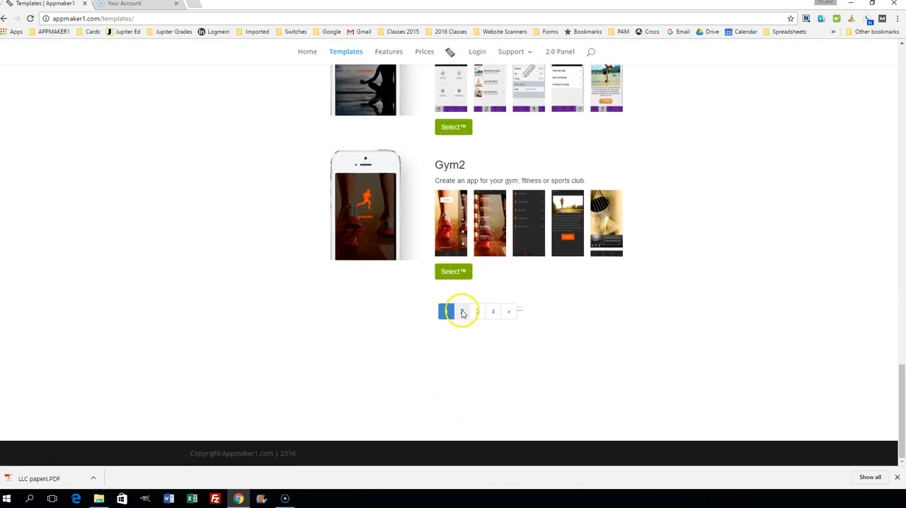
{"action": "left_click", "coordinate": [462, 312]}
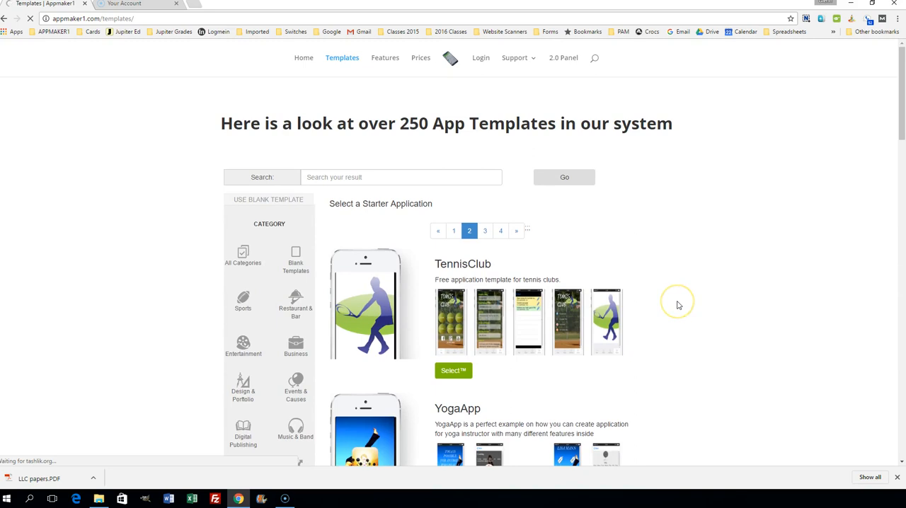
{"action": "mouse_move", "coordinate": [709, 286]}
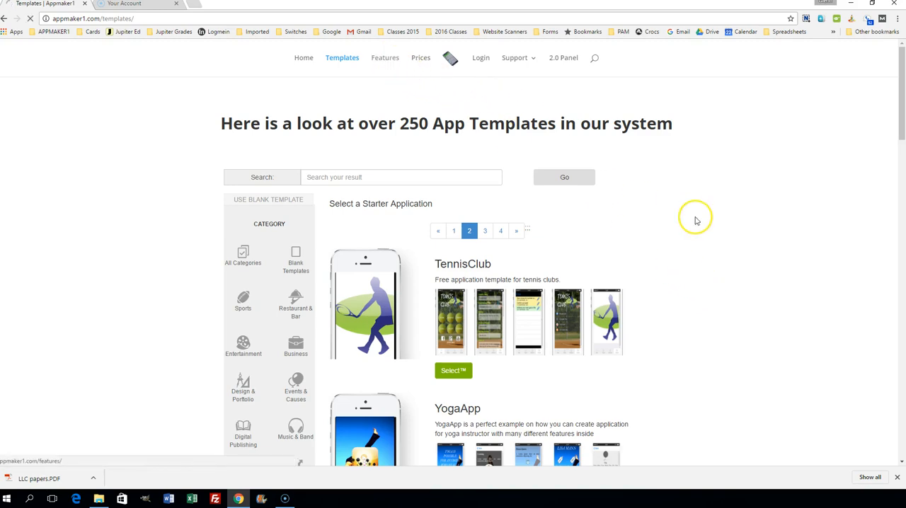
Open the Features page and browse showcases like Google Analytics, GPS Coupon and View 360°
{"action": "left_click", "coordinate": [385, 57]}
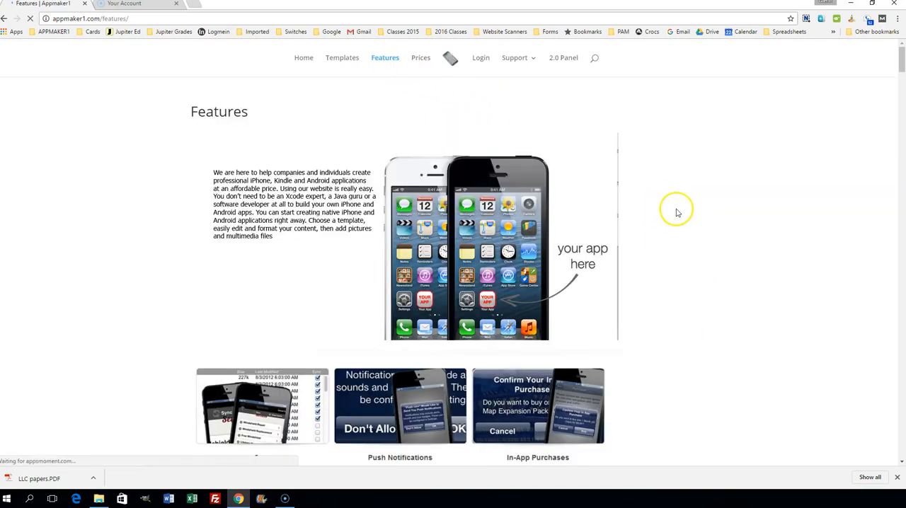
{"action": "scroll", "scroll_direction": "down", "scroll_amount": 3}
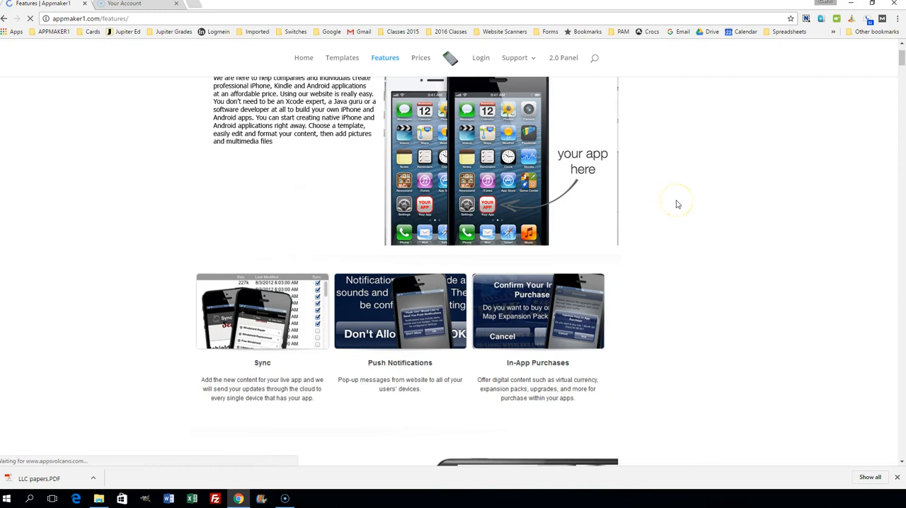
{"action": "scroll", "scroll_direction": "down", "scroll_amount": 3}
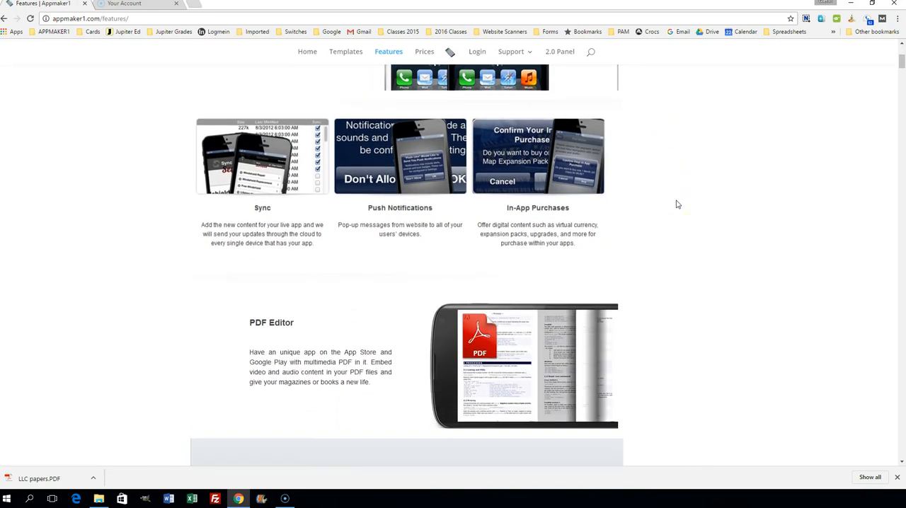
{"action": "scroll", "scroll_direction": "down", "scroll_amount": 3}
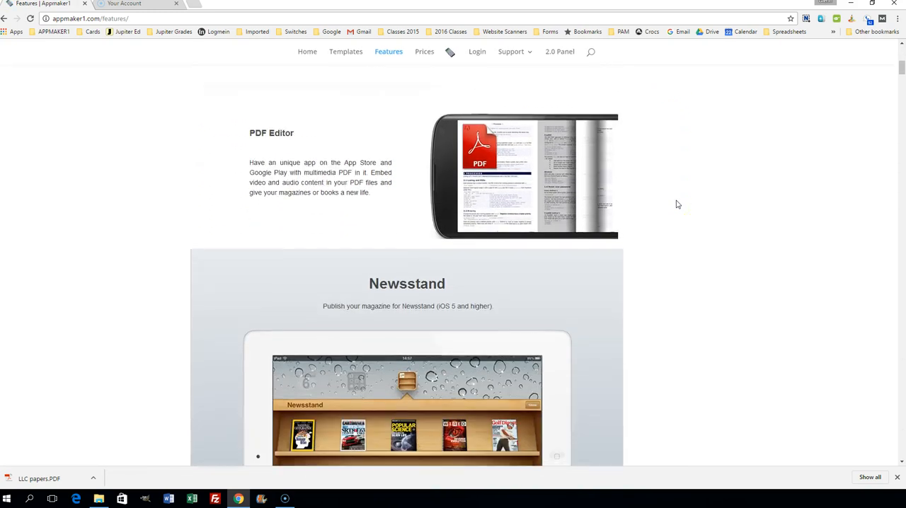
{"action": "scroll", "scroll_direction": "down", "scroll_amount": 3}
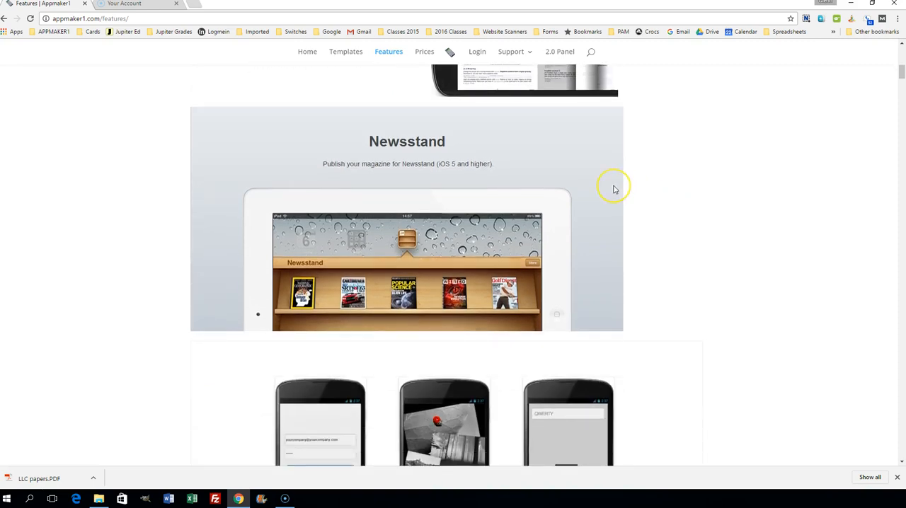
{"action": "scroll", "scroll_direction": "down", "scroll_amount": 3}
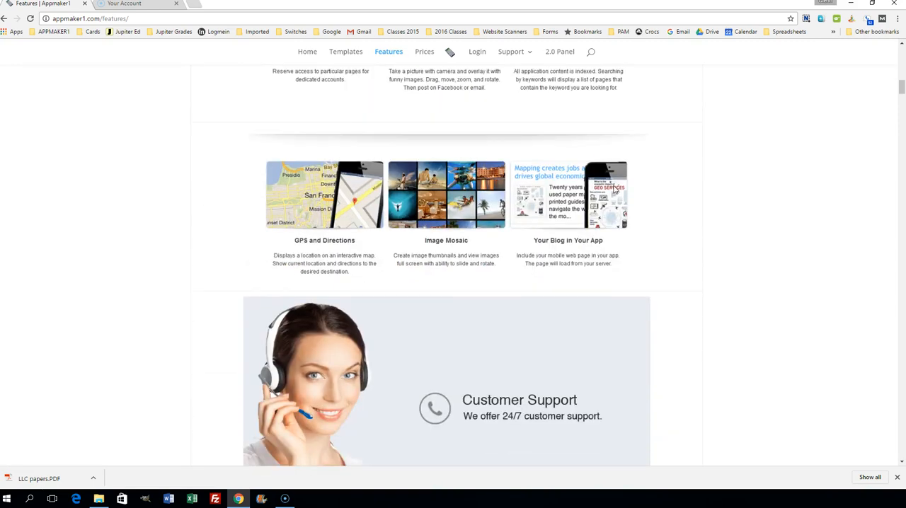
{"action": "scroll", "scroll_direction": "down", "scroll_amount": 3}
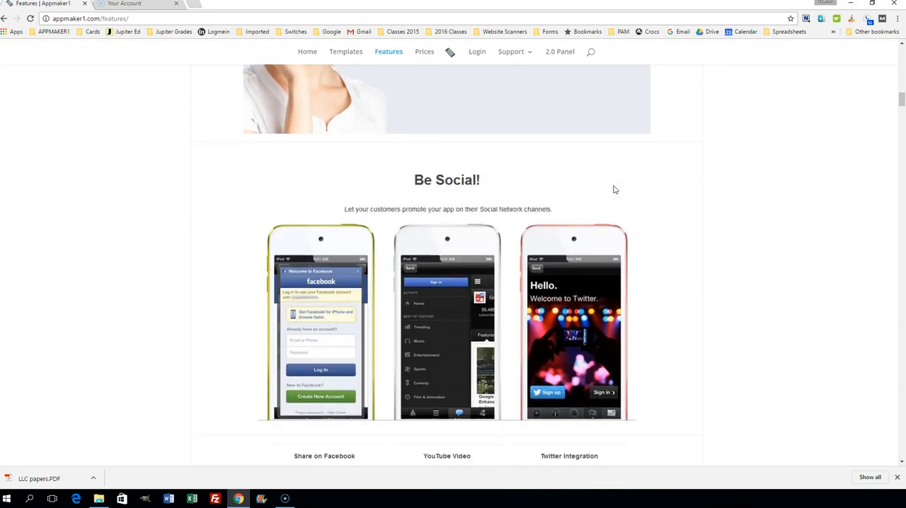
{"action": "scroll", "scroll_direction": "down", "scroll_amount": 3}
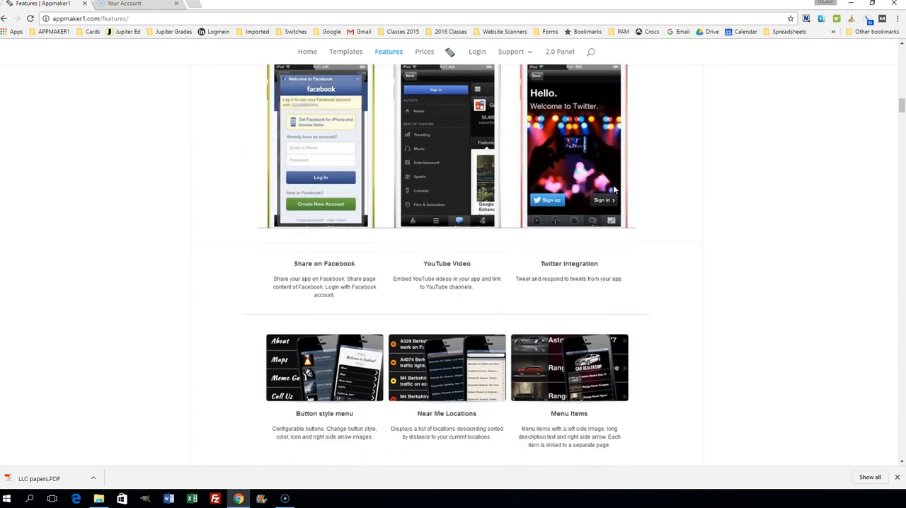
{"action": "scroll", "scroll_direction": "down", "scroll_amount": 3}
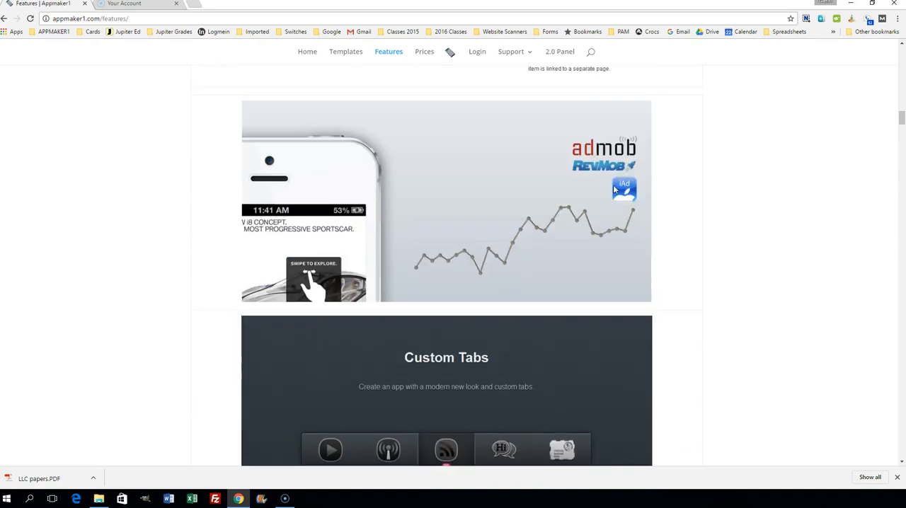
Scroll down through the detailed HTML features, then head to the Prices page
{"action": "scroll", "scroll_direction": "down", "scroll_amount": 3}
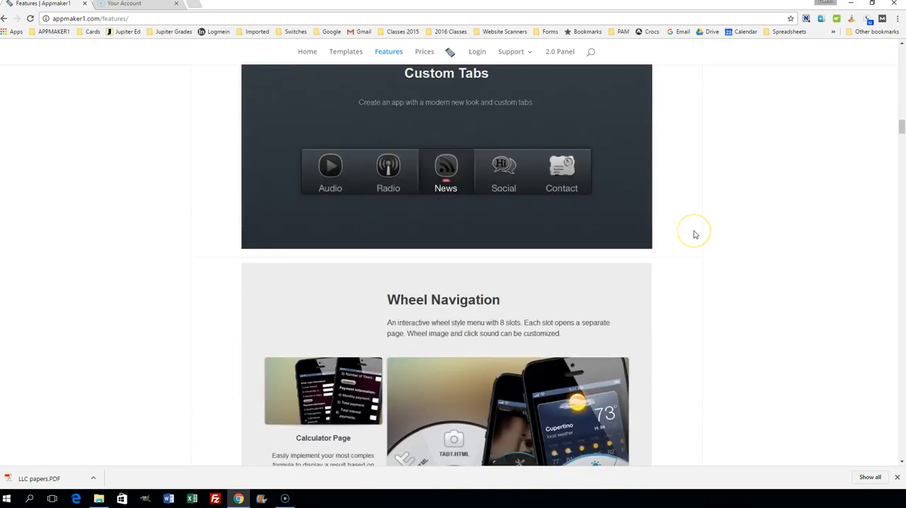
{"action": "scroll", "scroll_direction": "down", "scroll_amount": 3}
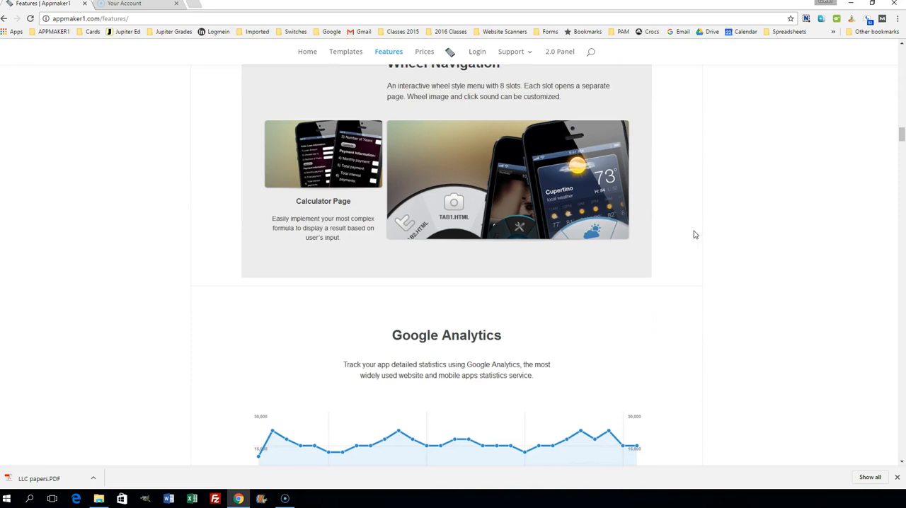
{"action": "scroll", "scroll_direction": "down", "scroll_amount": 3}
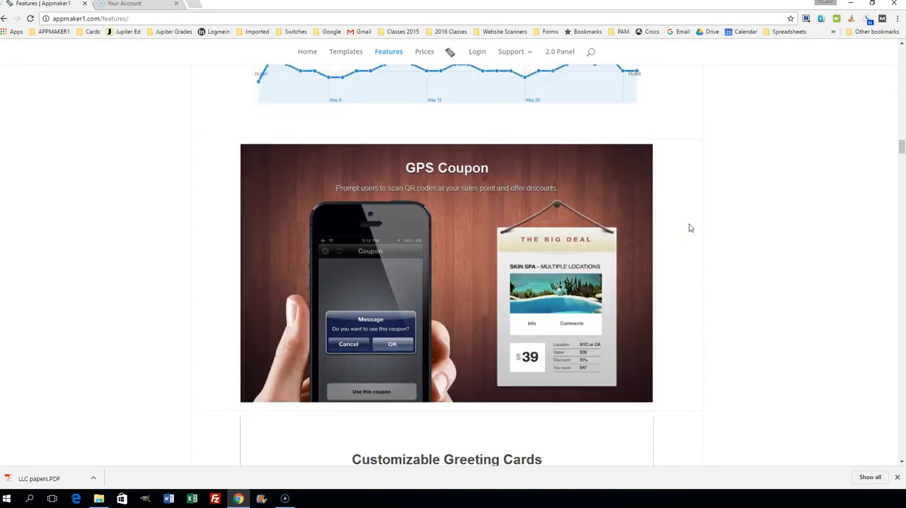
{"action": "scroll", "scroll_direction": "down", "scroll_amount": 3}
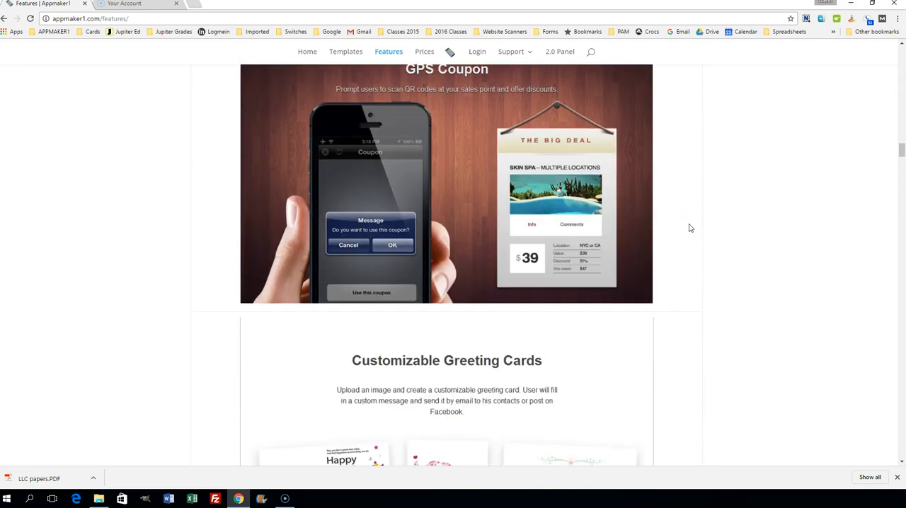
{"action": "scroll", "scroll_direction": "down", "scroll_amount": 3}
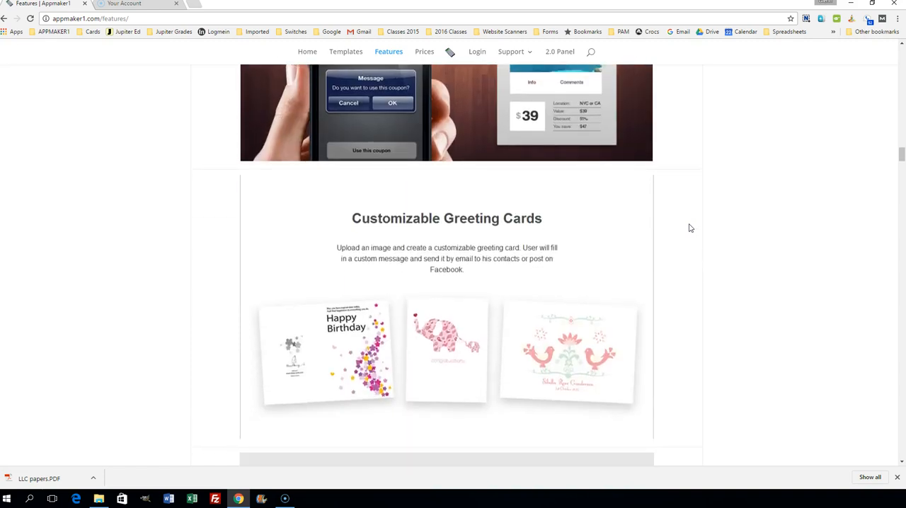
{"action": "scroll", "scroll_direction": "down", "scroll_amount": 3}
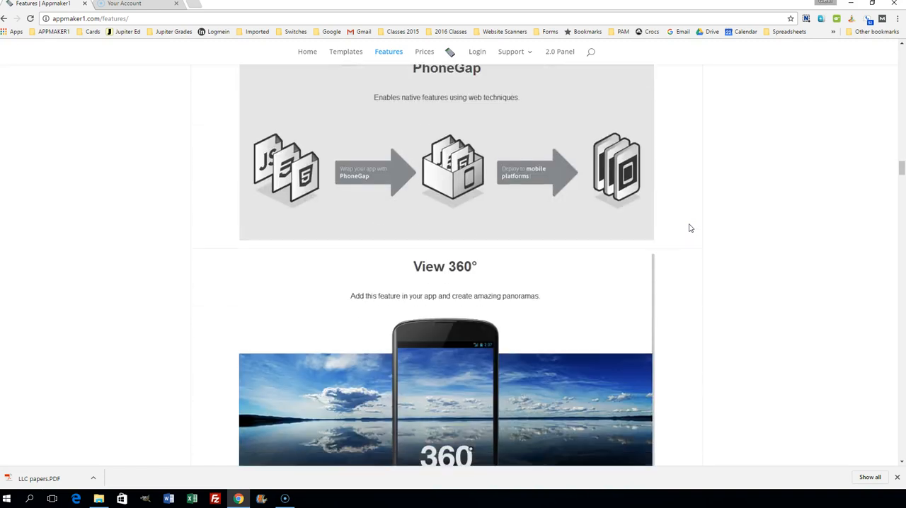
{"action": "scroll", "scroll_direction": "down", "scroll_amount": 3}
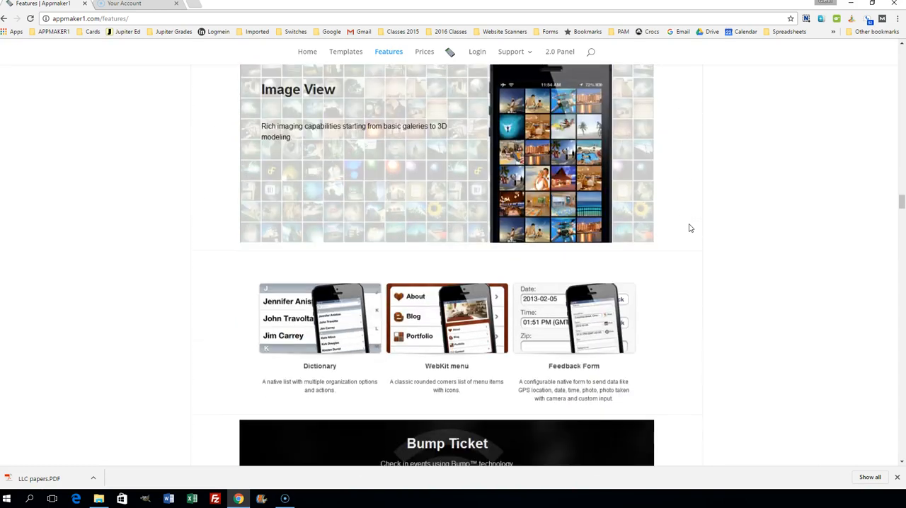
{"action": "scroll", "scroll_direction": "down", "scroll_amount": 3}
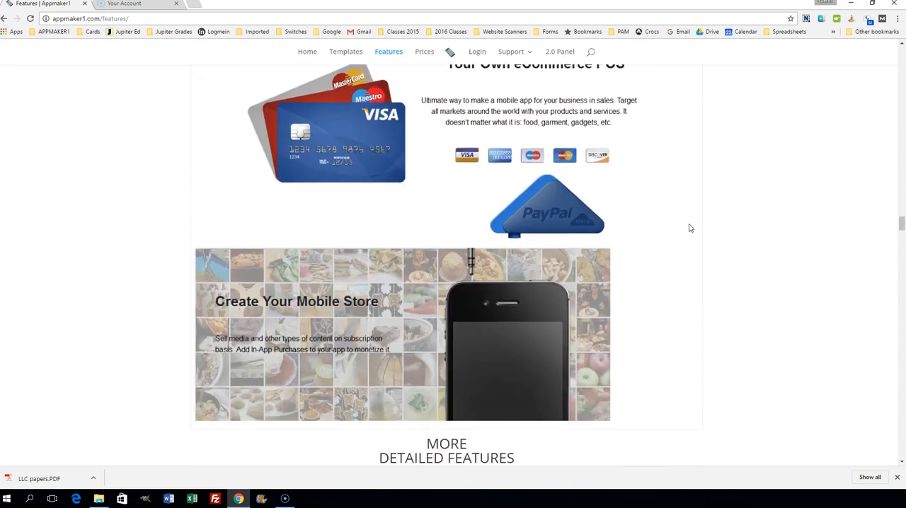
{"action": "scroll", "scroll_direction": "down", "scroll_amount": 3}
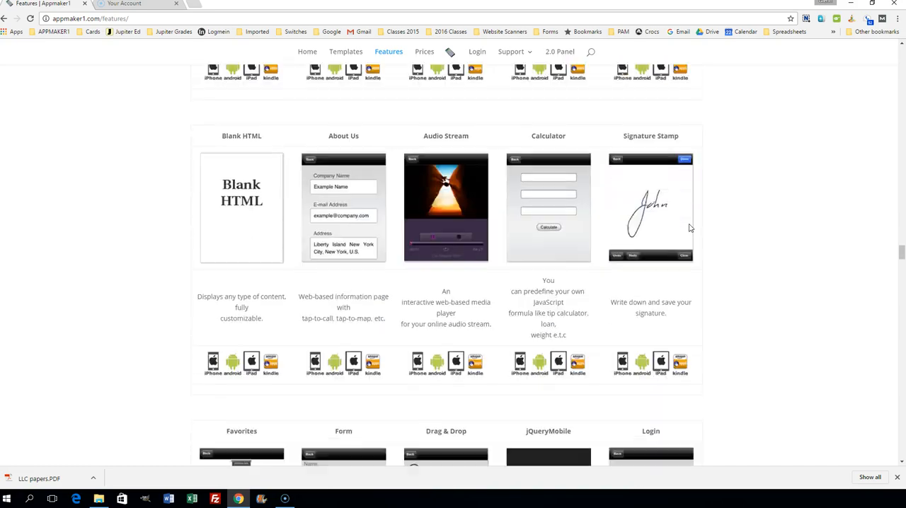
{"action": "scroll", "scroll_direction": "down", "scroll_amount": 3}
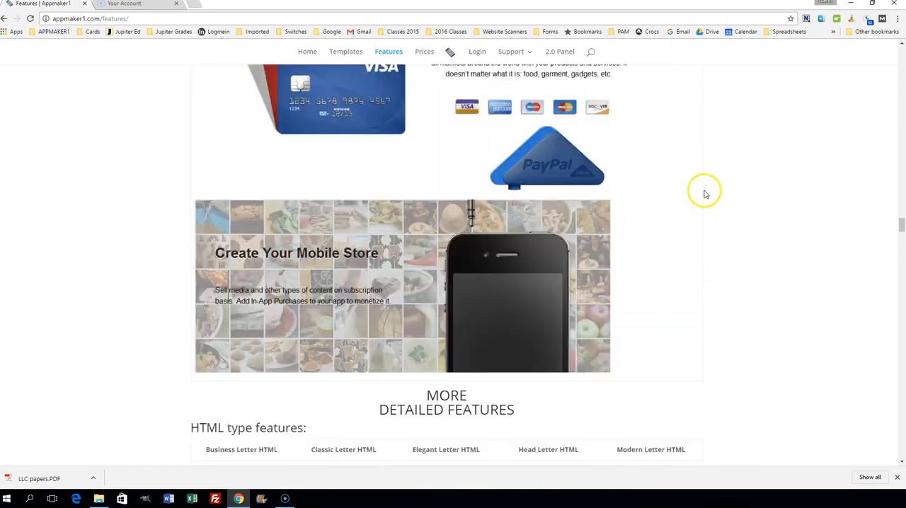
{"action": "scroll", "scroll_direction": "down", "scroll_amount": 3}
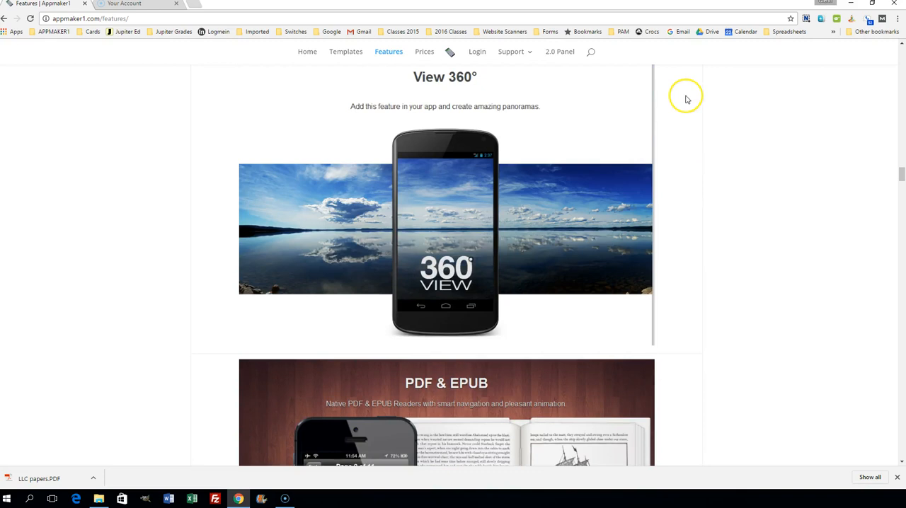
{"action": "scroll", "scroll_direction": "down", "scroll_amount": 3}
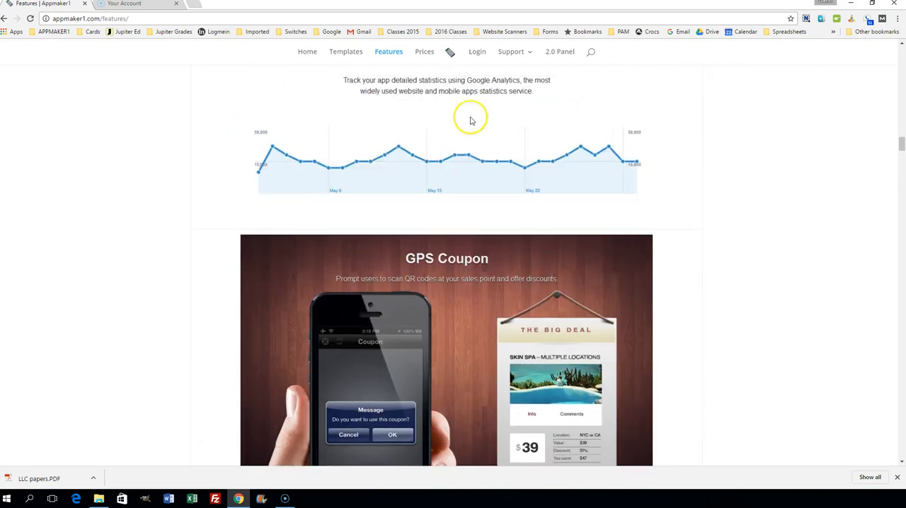
{"action": "left_click", "coordinate": [424, 51]}
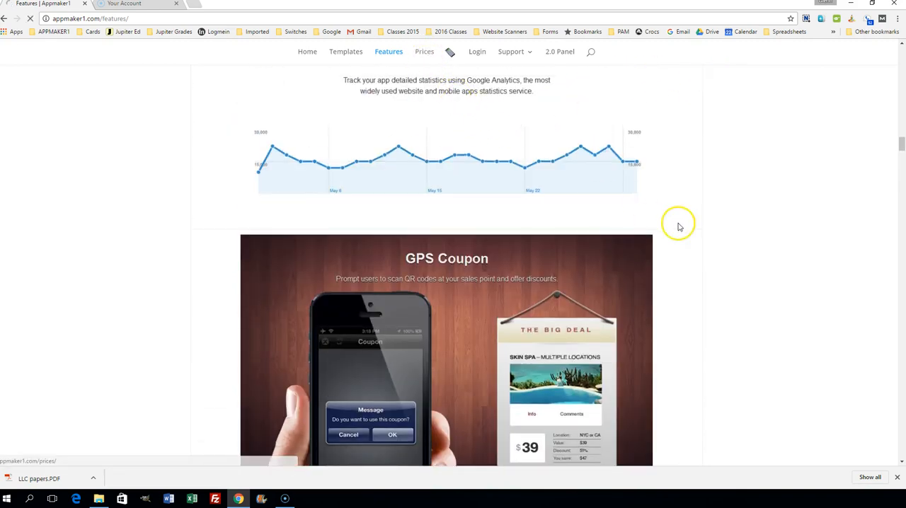
Show the four monthly plans: Try It $9, Starter $19, Premium $29, Developer $39
{"action": "left_click", "coordinate": [424, 51]}
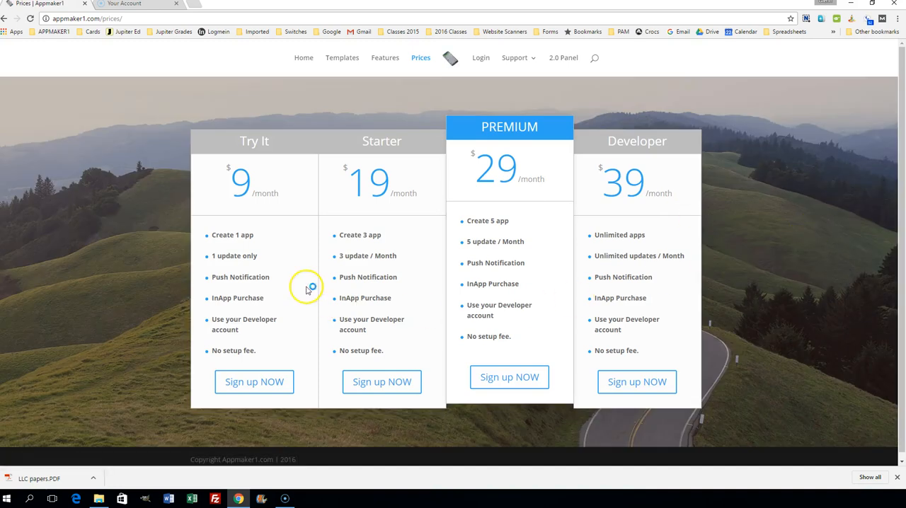
{"action": "mouse_move", "coordinate": [276, 253]}
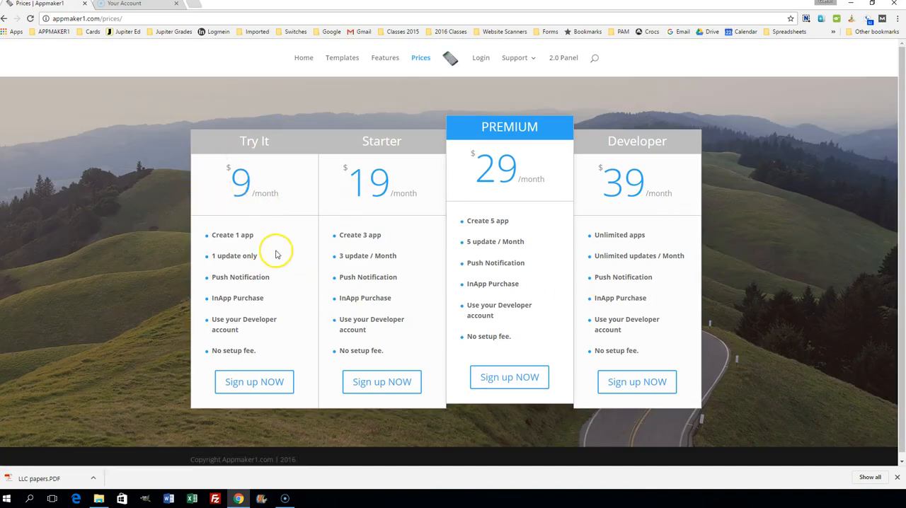
{"action": "mouse_move", "coordinate": [254, 253]}
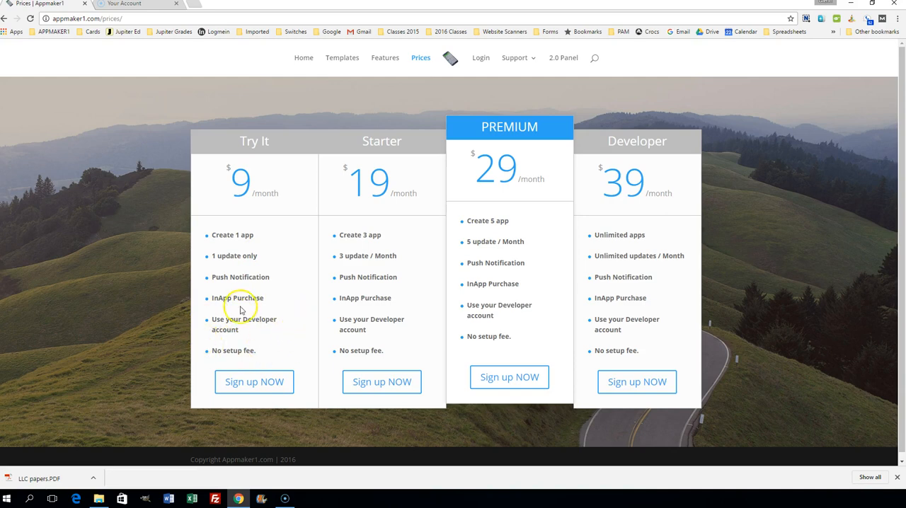
{"action": "mouse_move", "coordinate": [218, 256]}
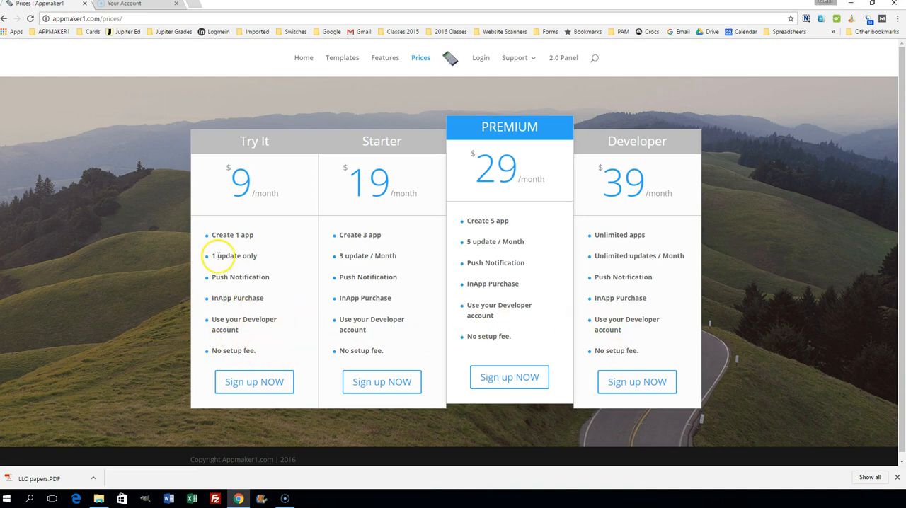
{"action": "mouse_move", "coordinate": [423, 182]}
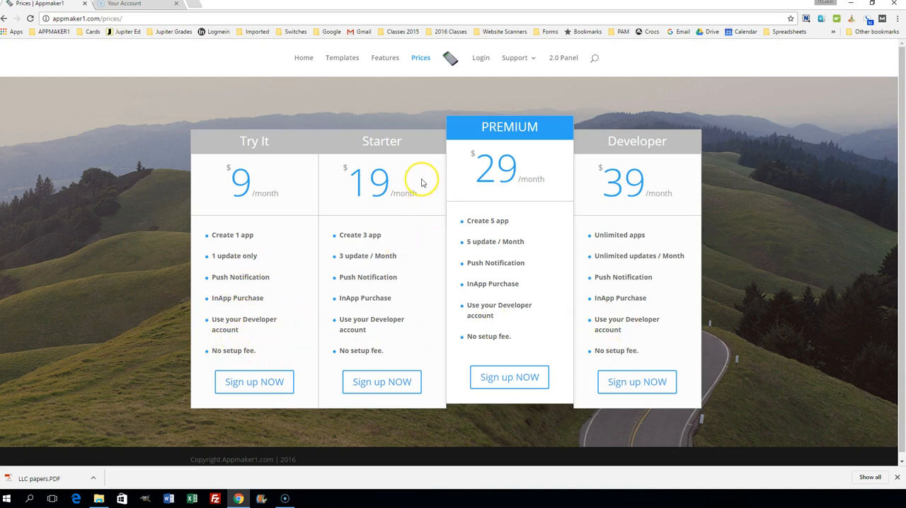
{"action": "mouse_move", "coordinate": [461, 246]}
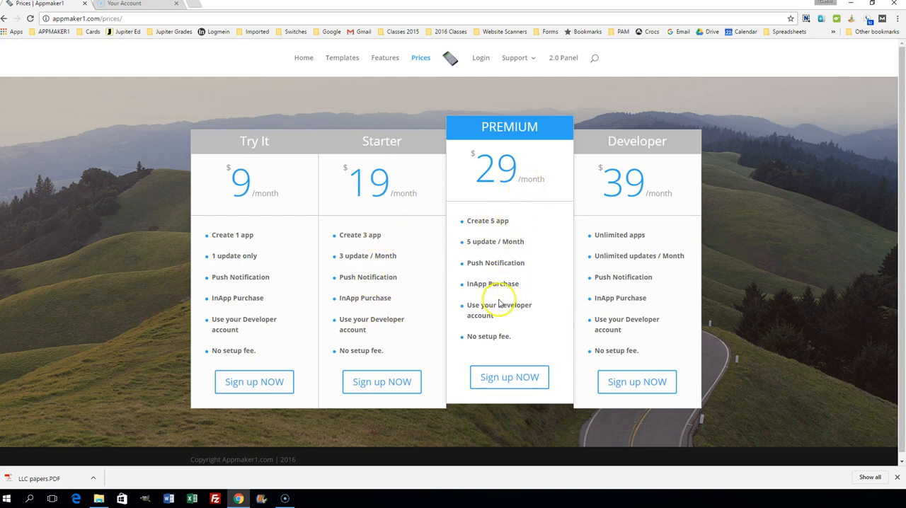
{"action": "mouse_move", "coordinate": [671, 246]}
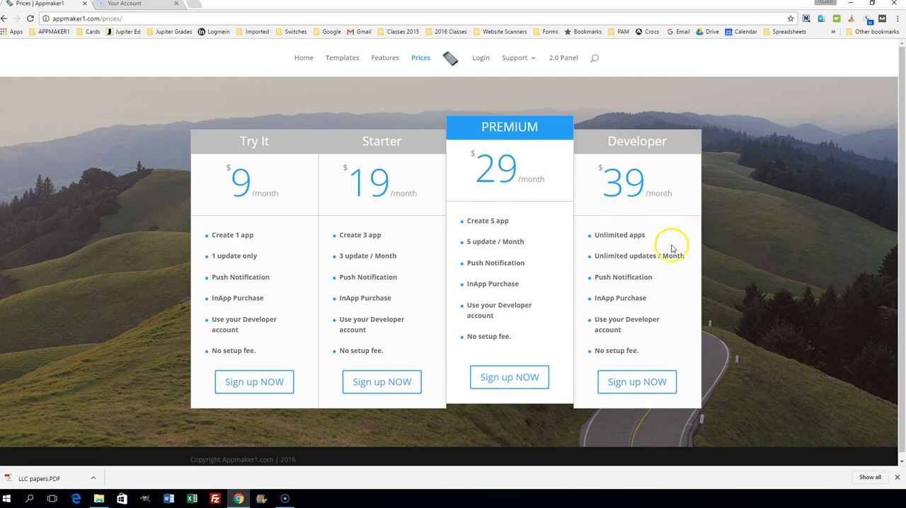
{"action": "mouse_move", "coordinate": [668, 235]}
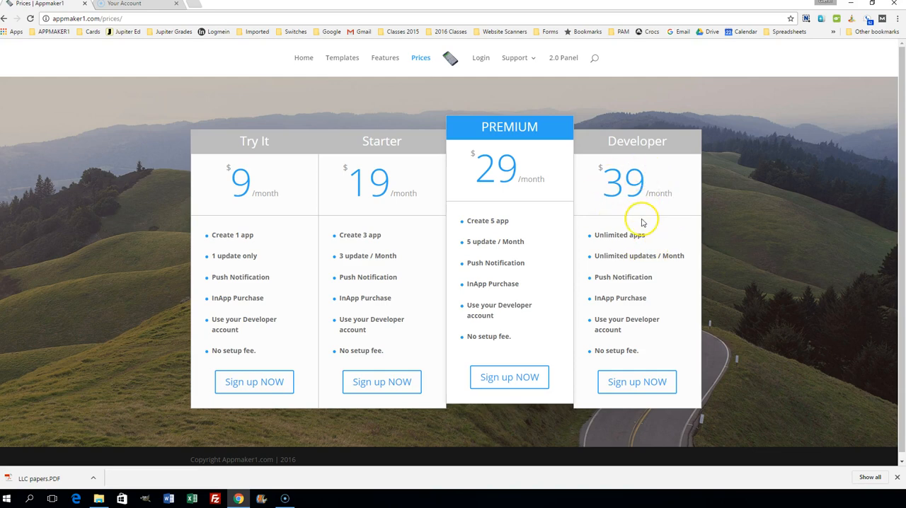
{"action": "mouse_move", "coordinate": [634, 232]}
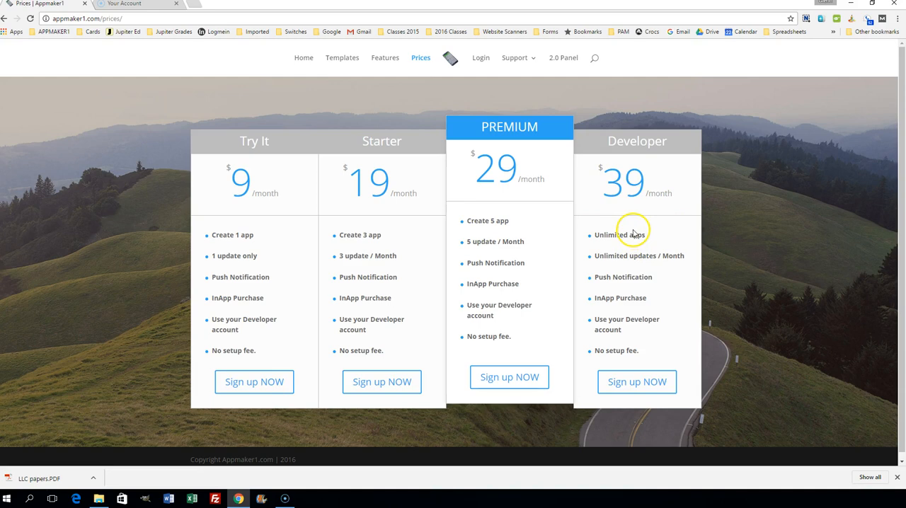
{"action": "mouse_move", "coordinate": [481, 88]}
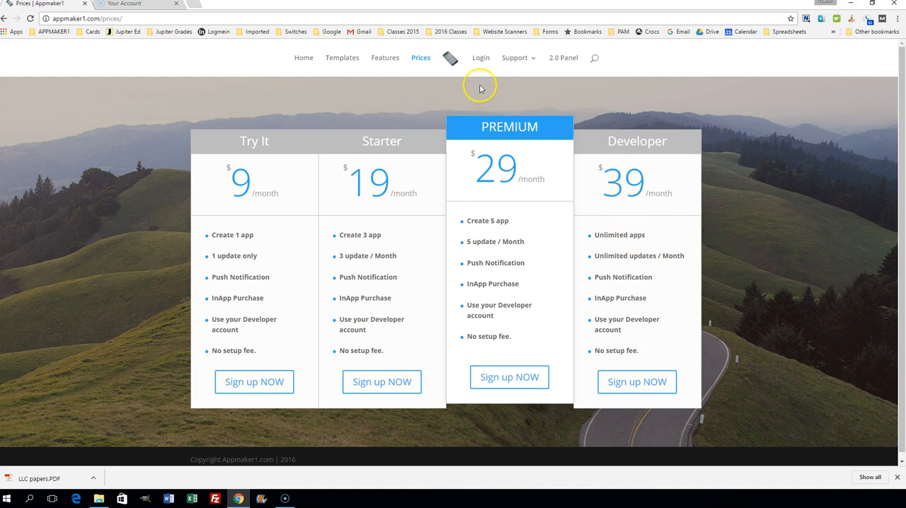
{"action": "mouse_move", "coordinate": [481, 57]}
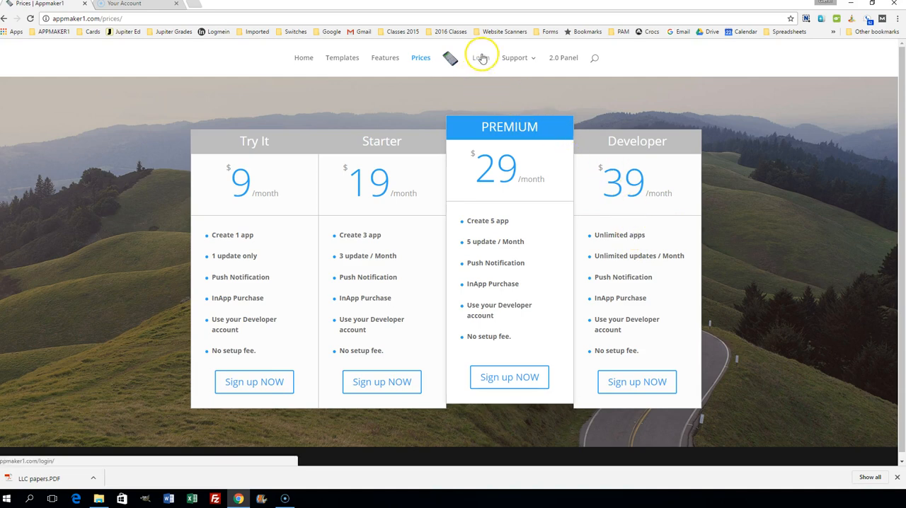